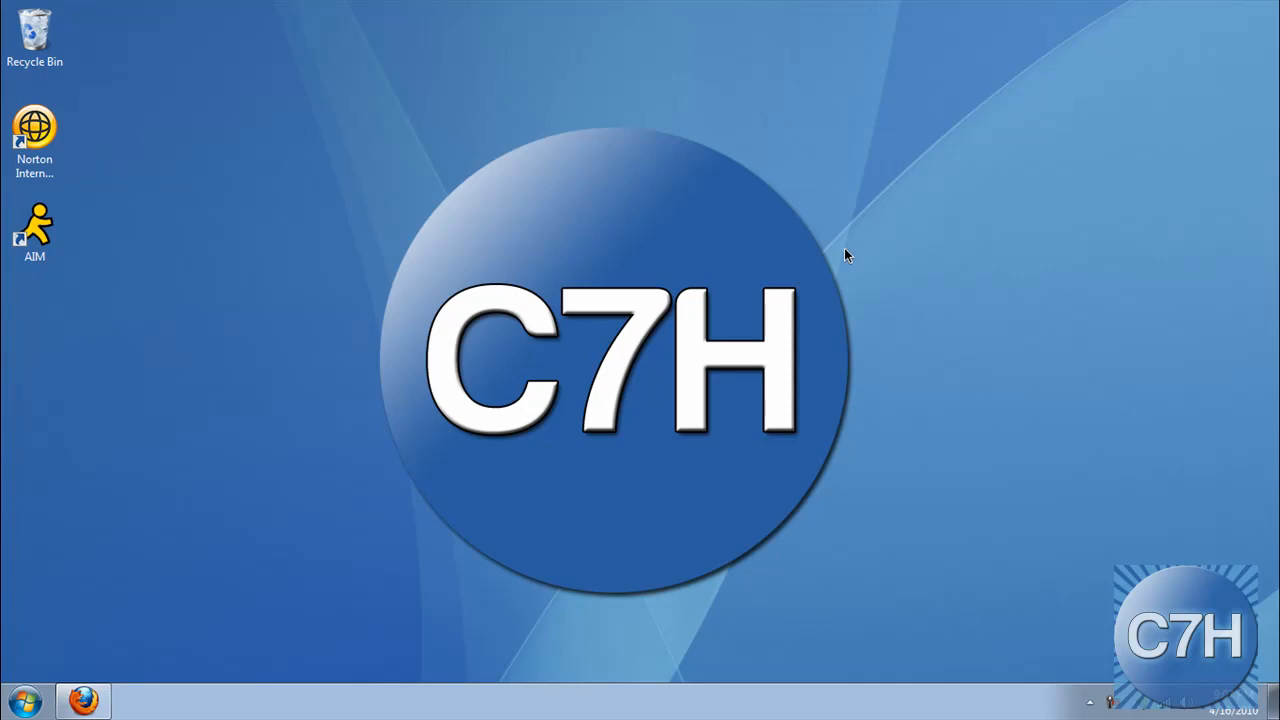
mouse_move(419, 177)
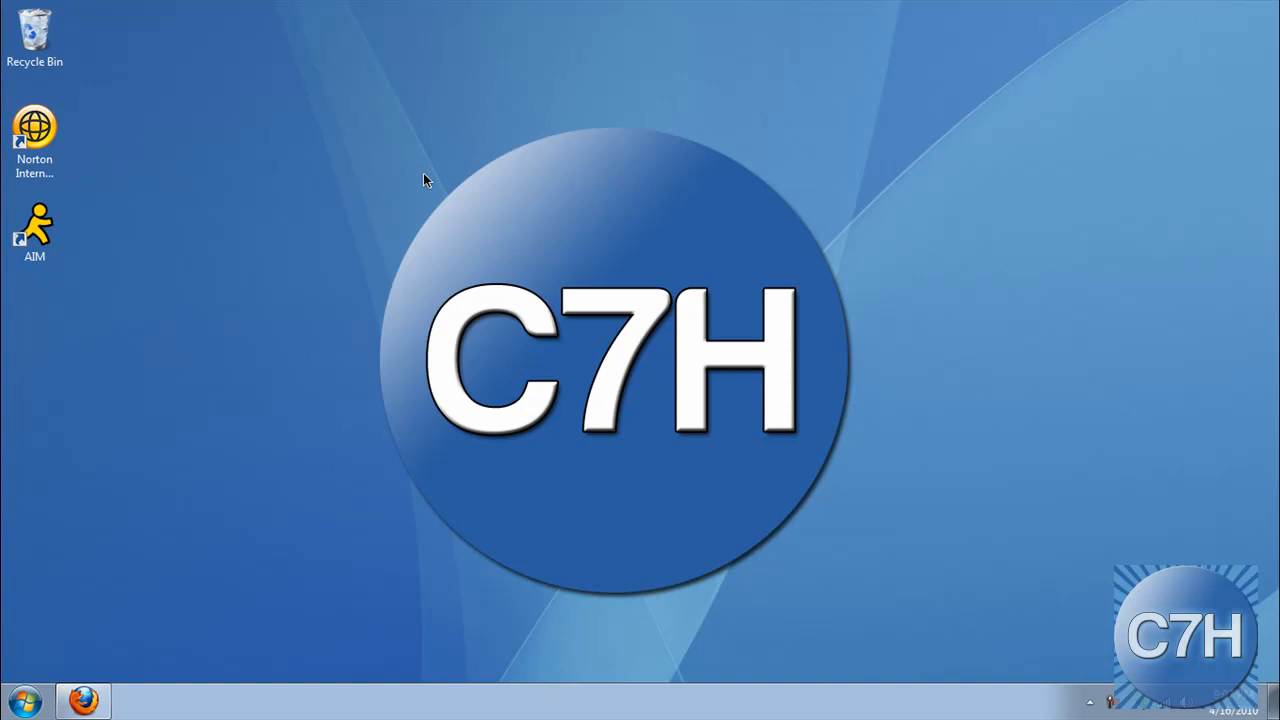
mouse_move(335, 158)
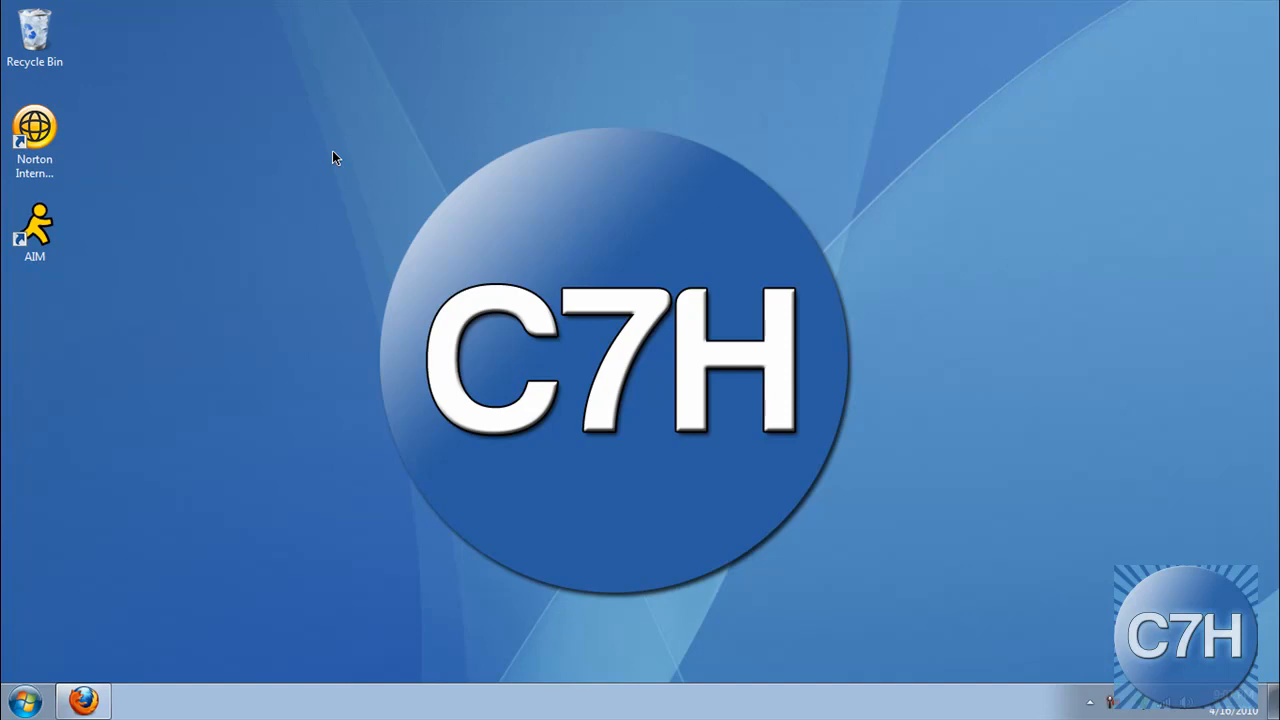
mouse_move(168, 539)
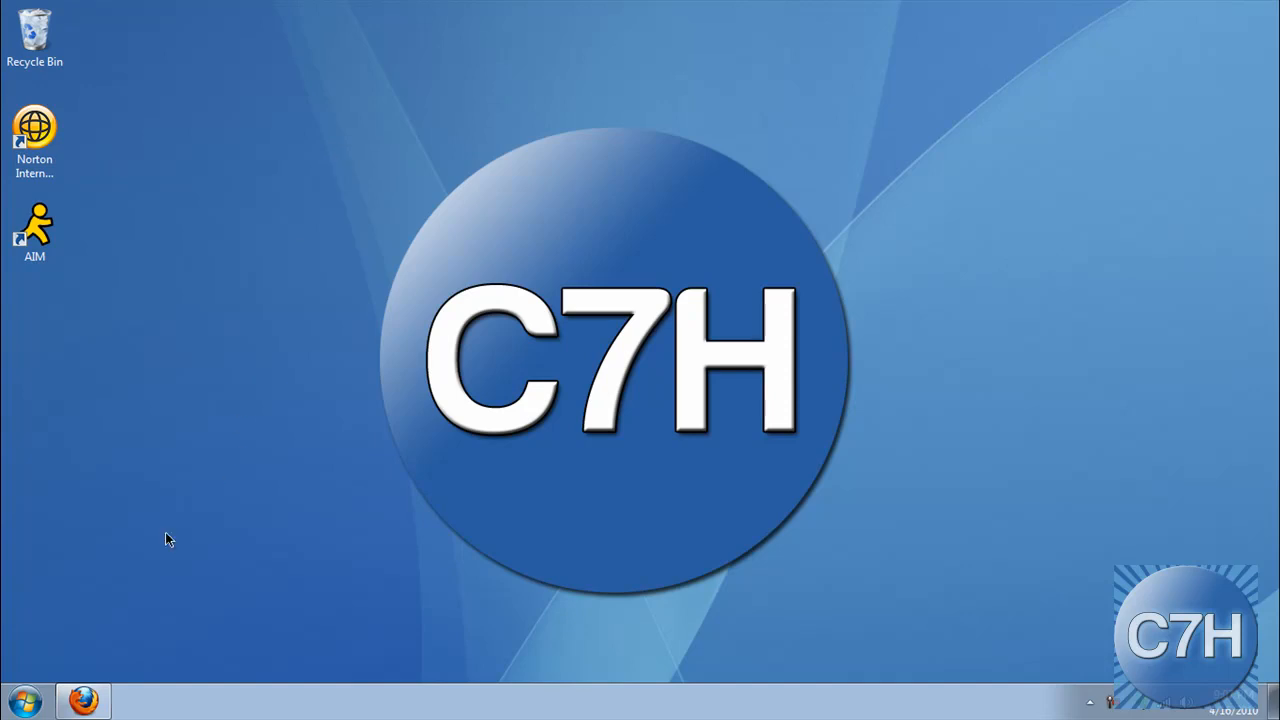
- Launch Firefox and load canyourunit.com from the 'can' address-bar suggestion
click(85, 690)
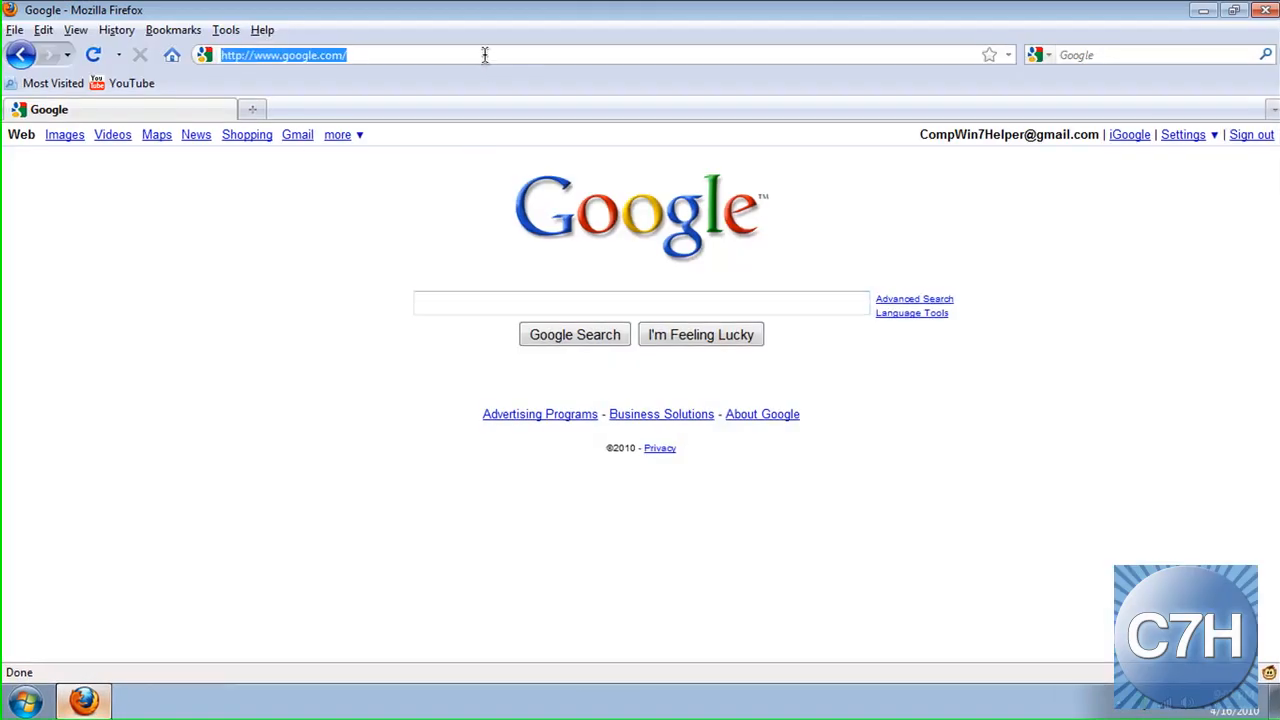
text(can)
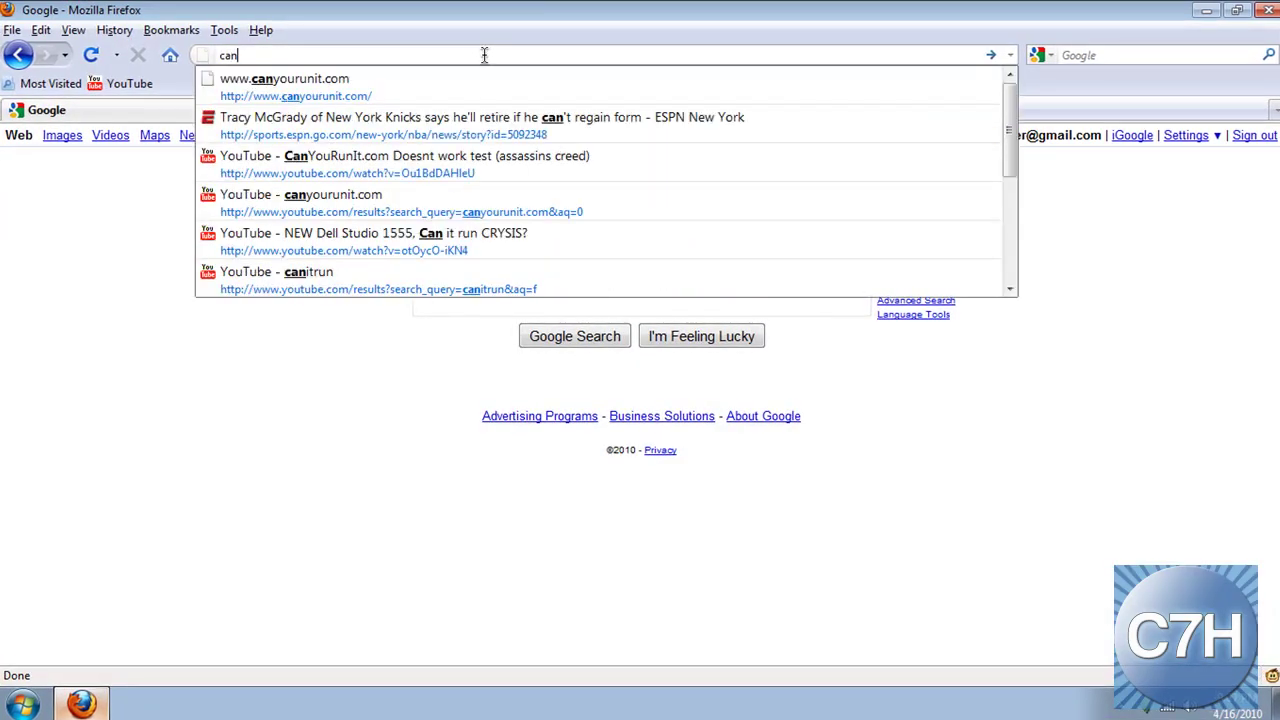
click(284, 79)
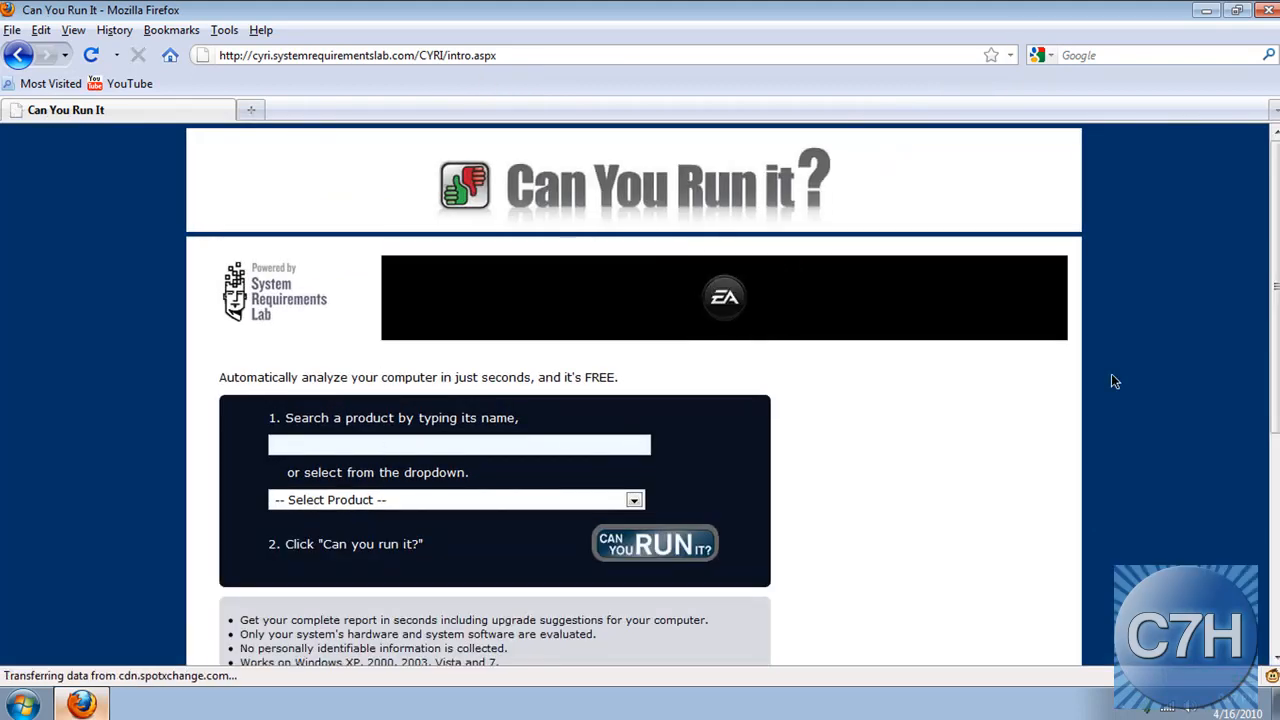
- Search 'battl', select Battlefield: Bad Company 2, and start the Can You Run It check
scroll(down, 3)
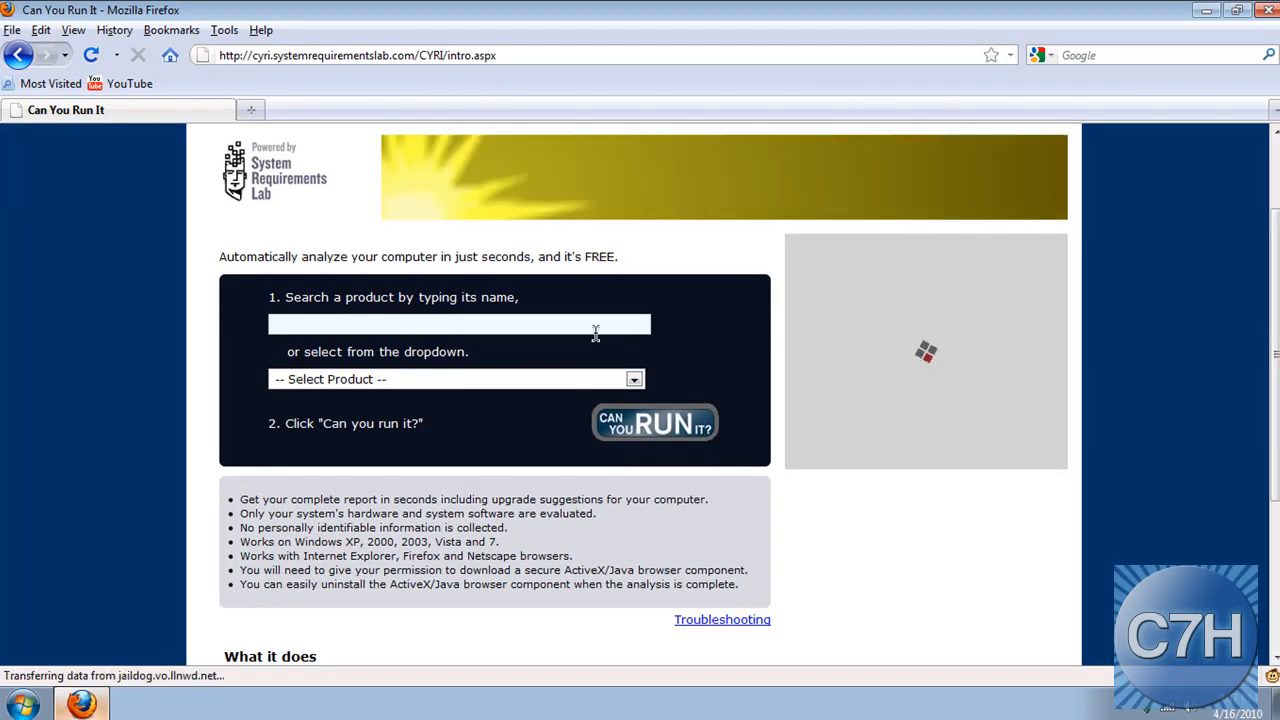
click(633, 379)
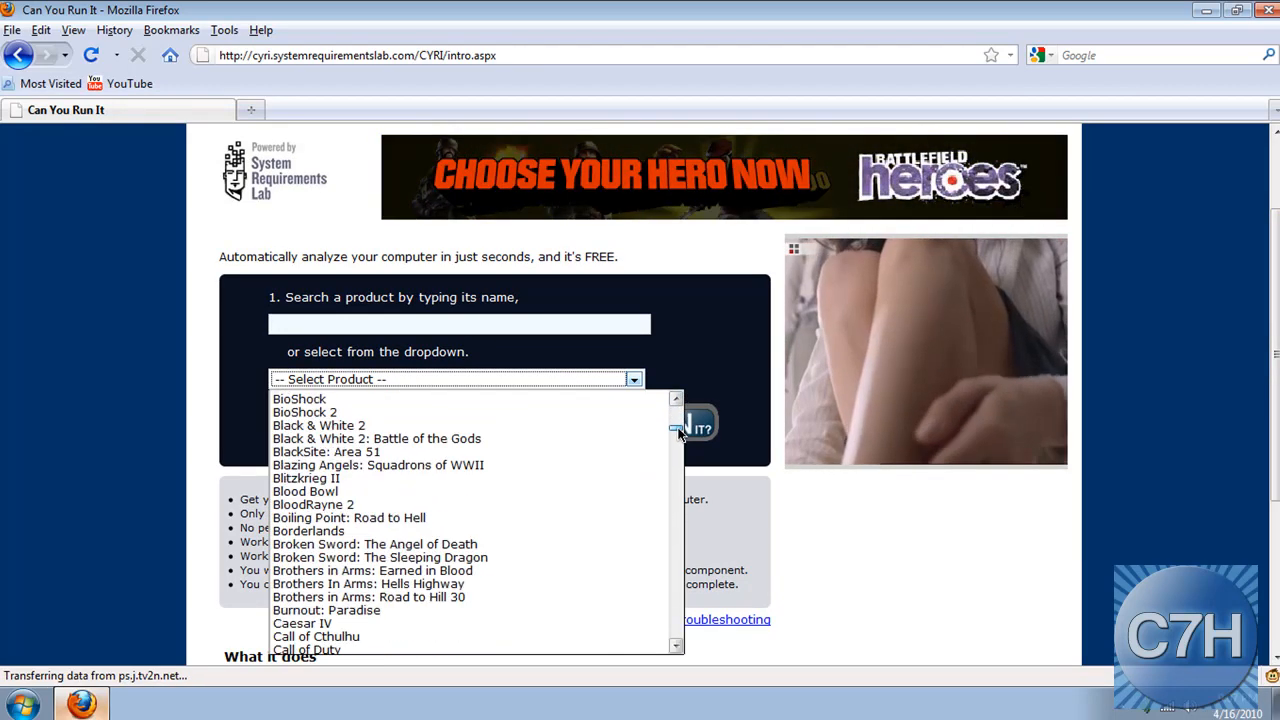
click(527, 323)
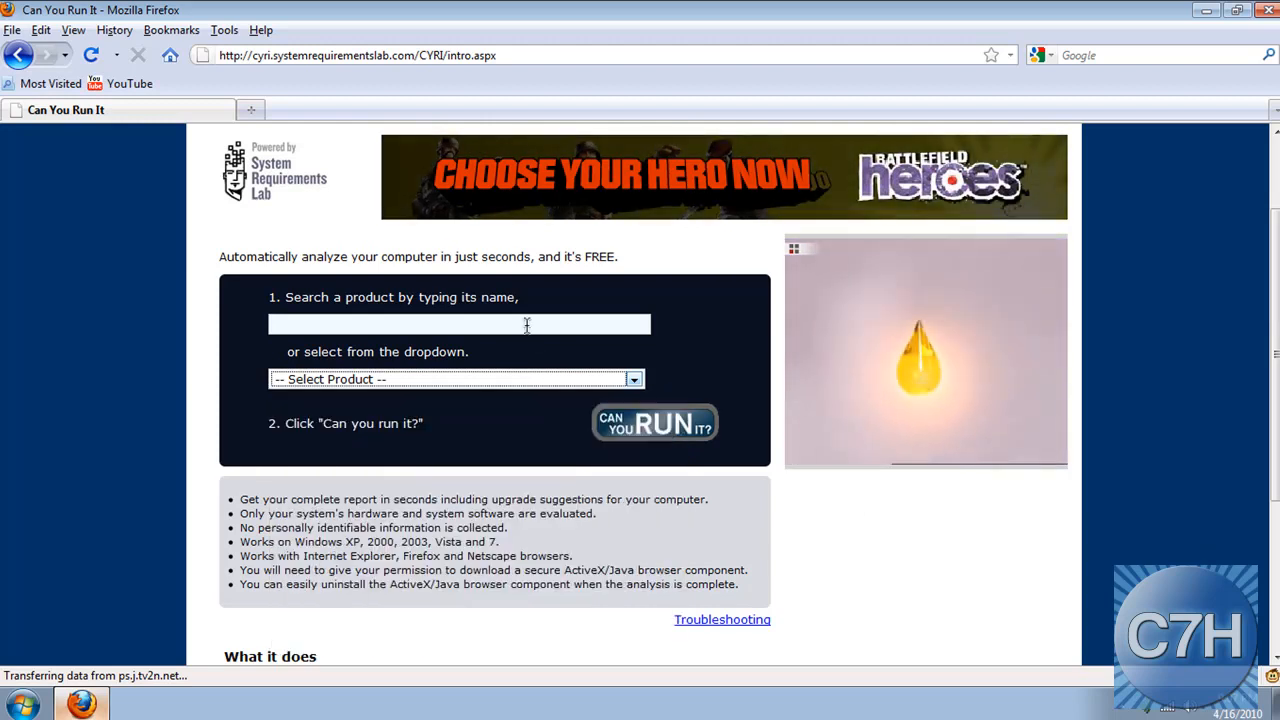
text(b)
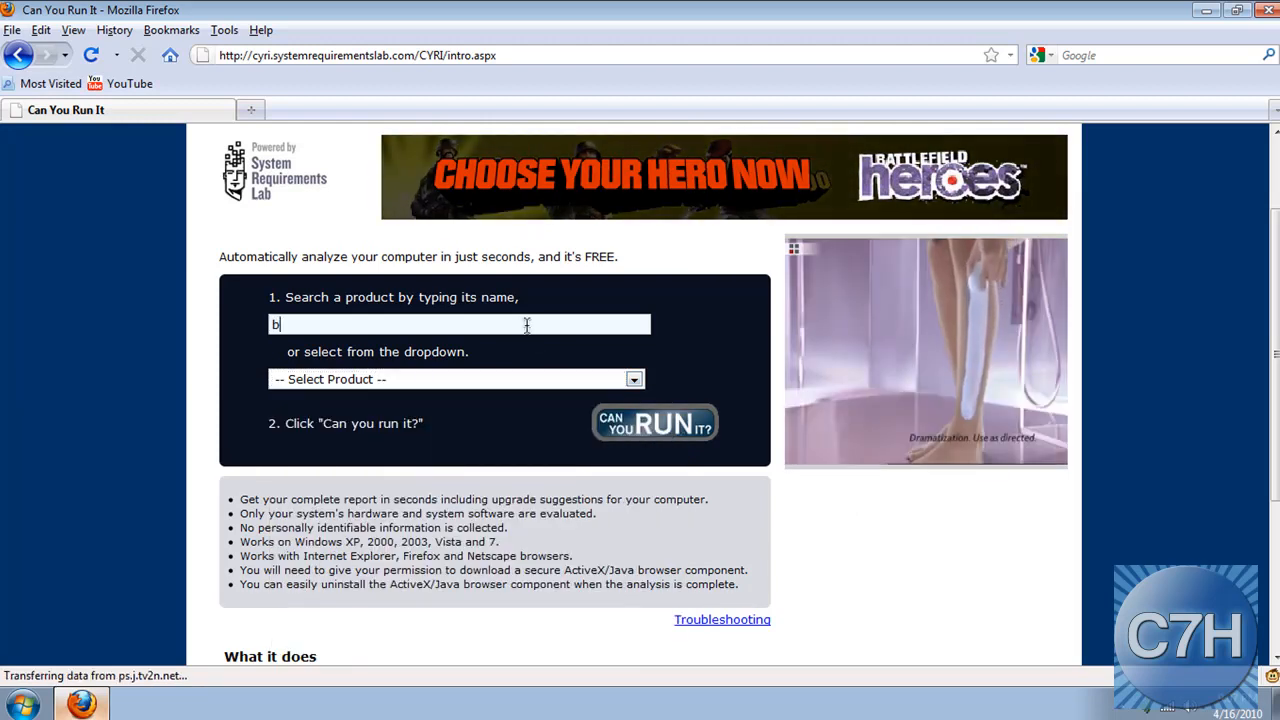
text(attl)
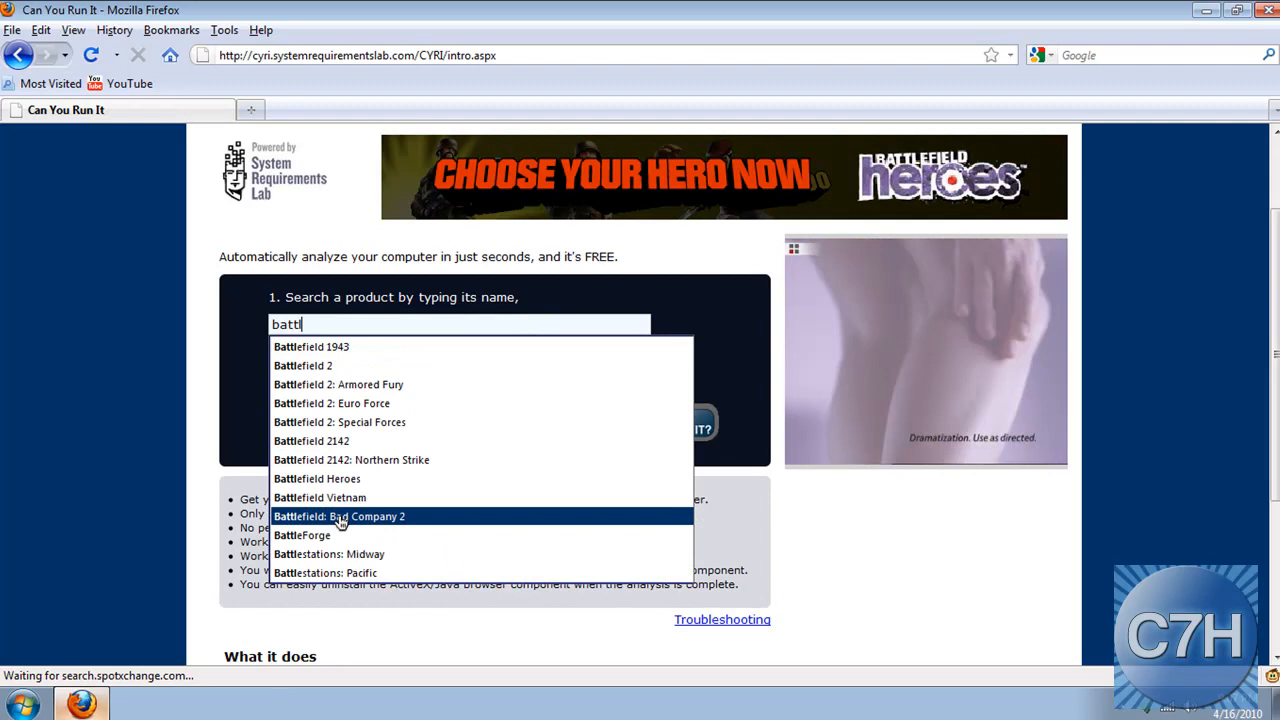
click(339, 516)
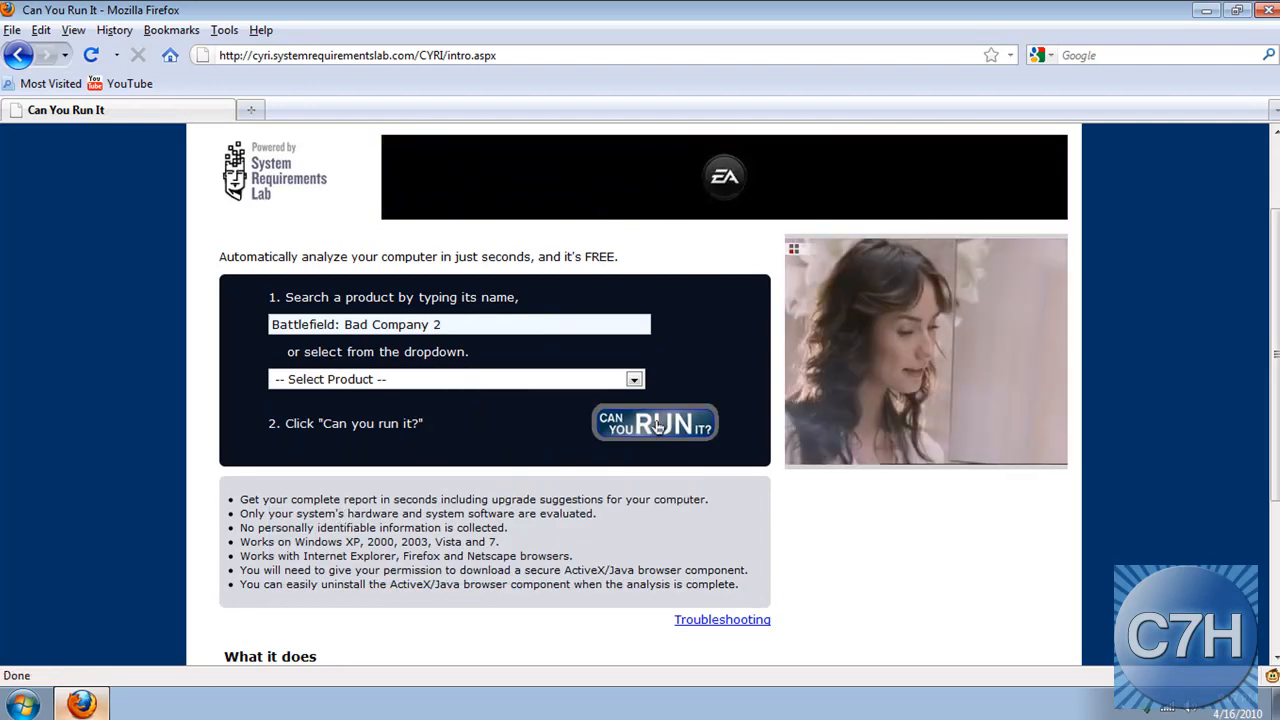
click(654, 424)
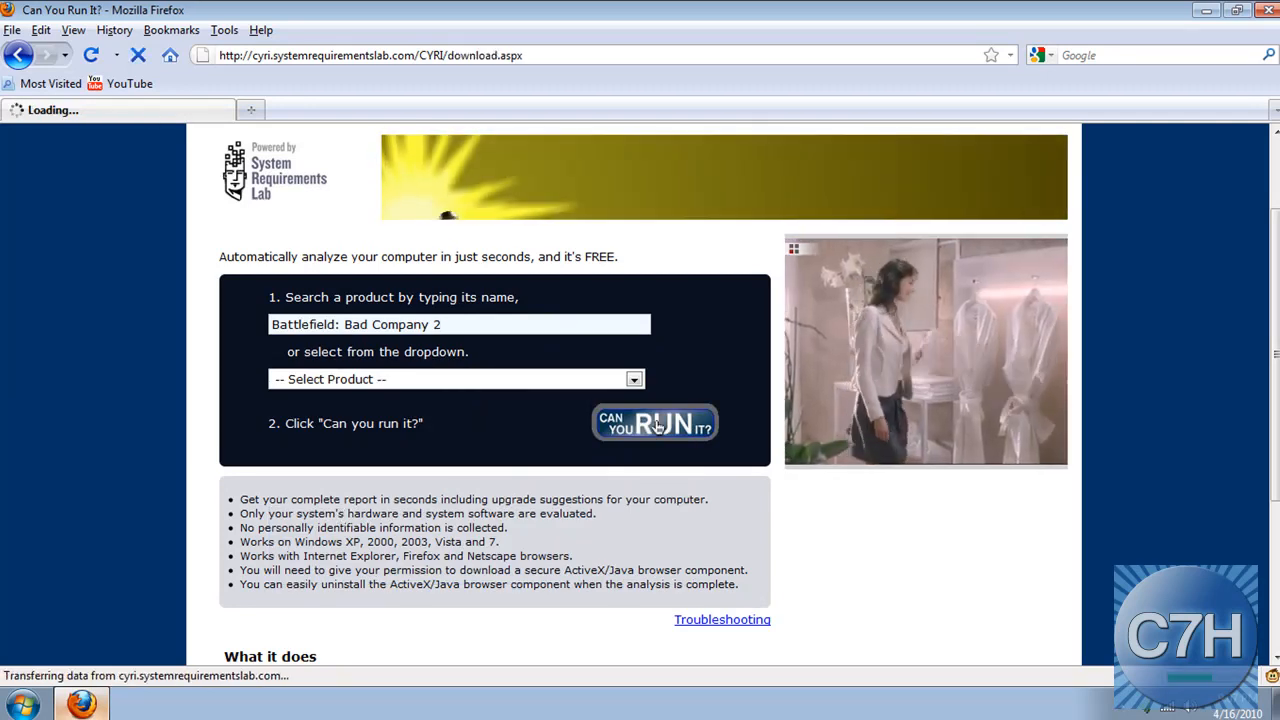
- Allow the Java applet to run and continue past the unresponsive script warning
click(654, 423)
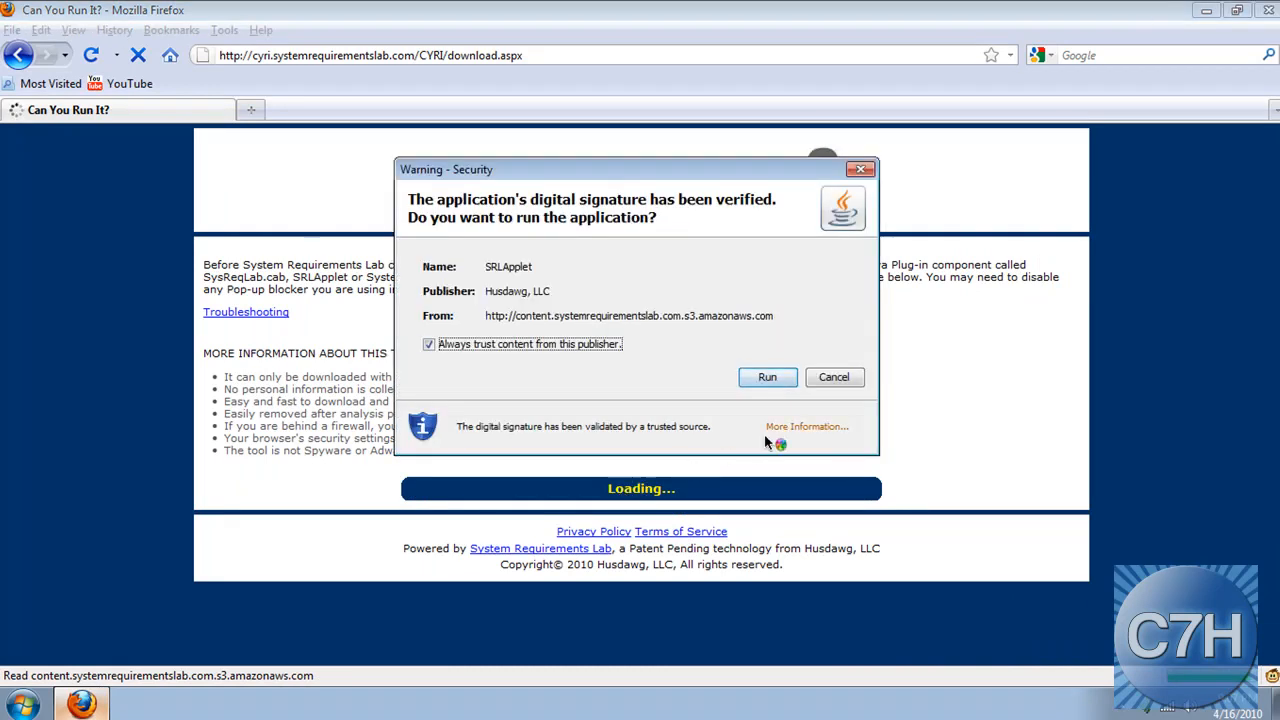
mouse_move(683, 172)
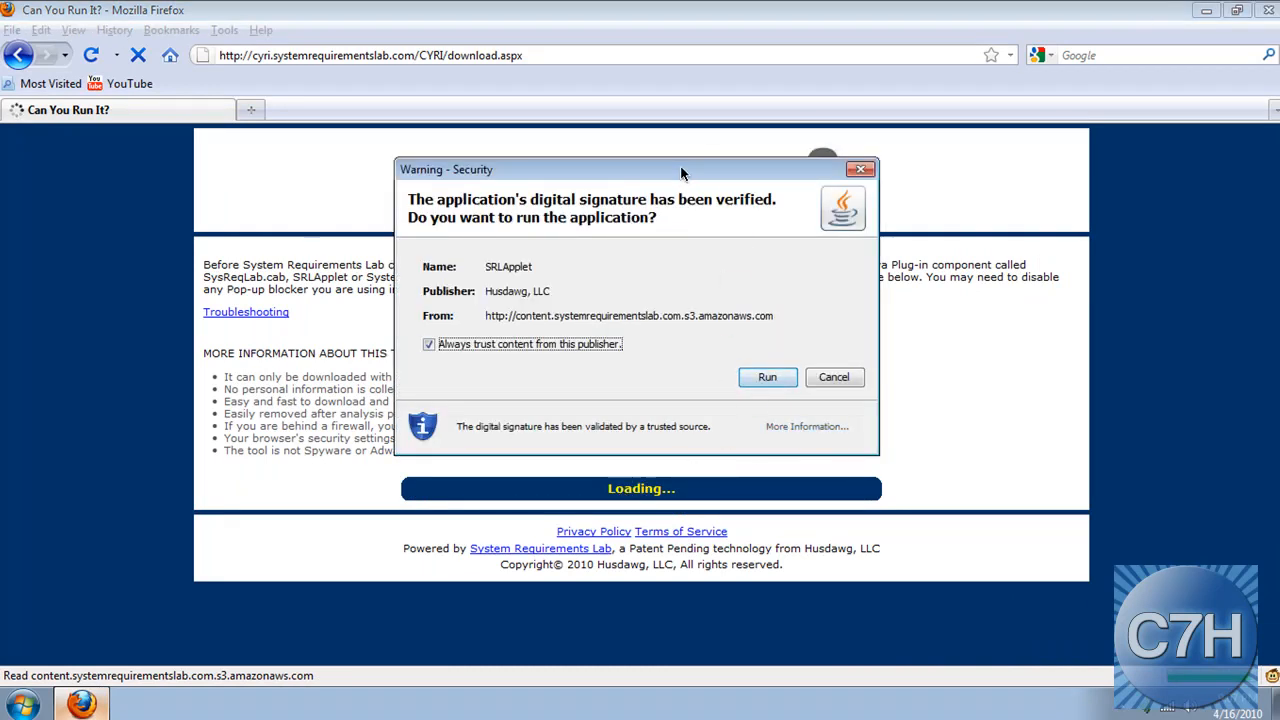
click(767, 377)
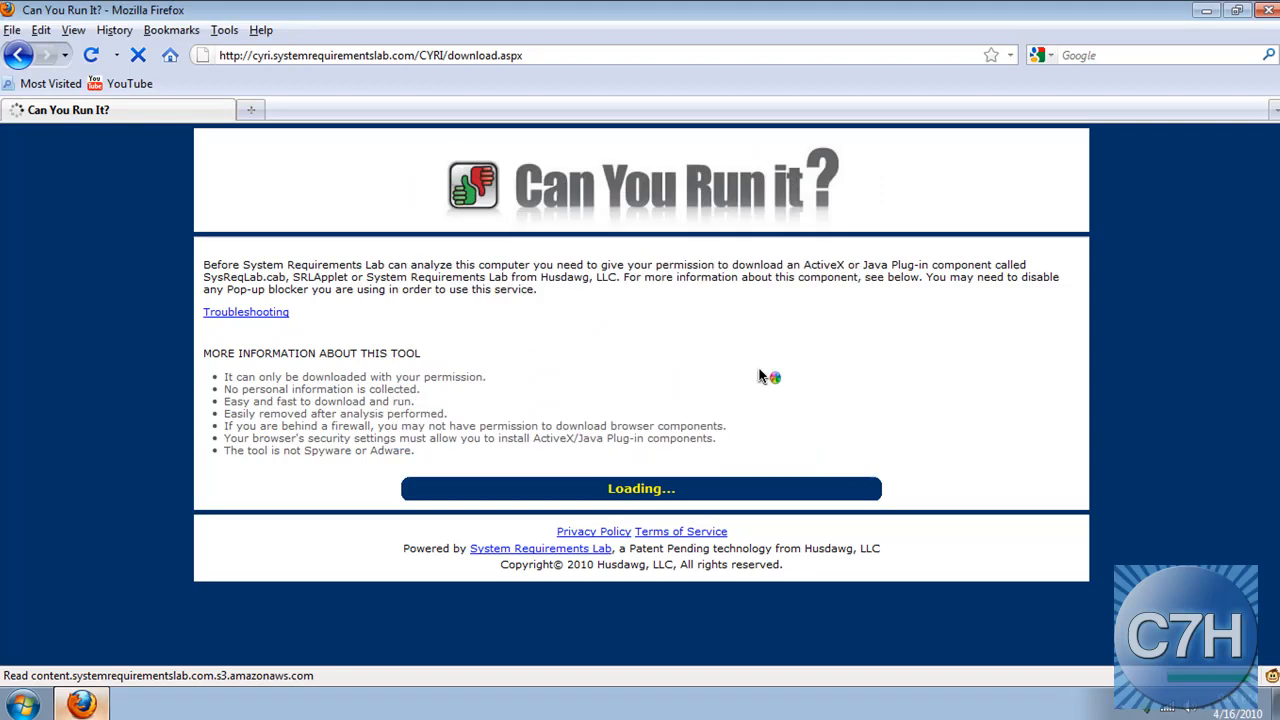
mouse_move(716, 367)
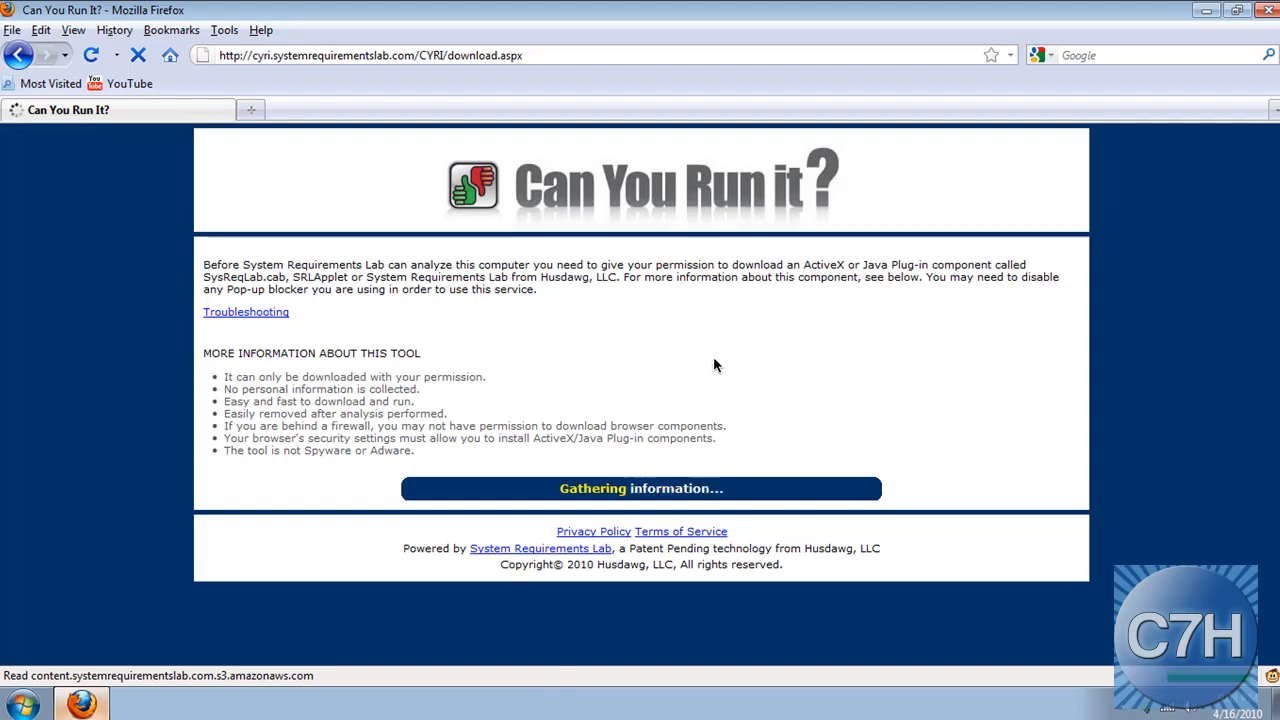
mouse_move(879, 572)
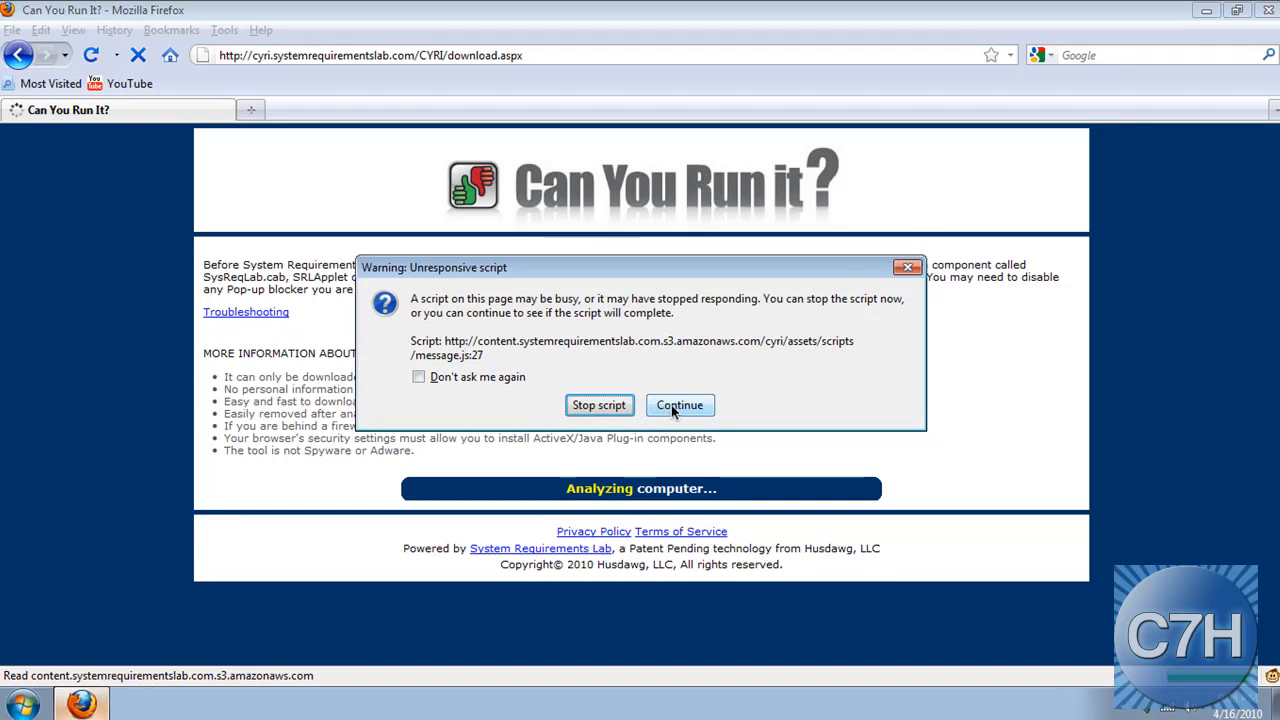
click(680, 405)
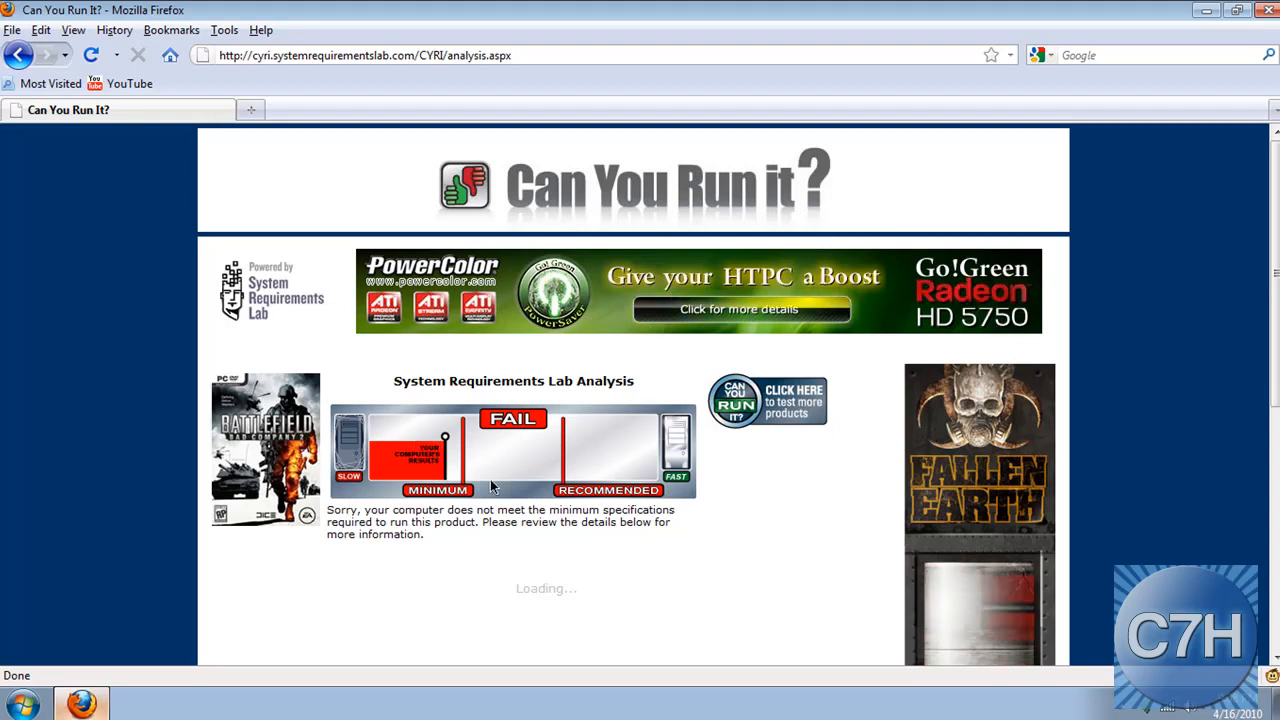
scroll(down, 3)
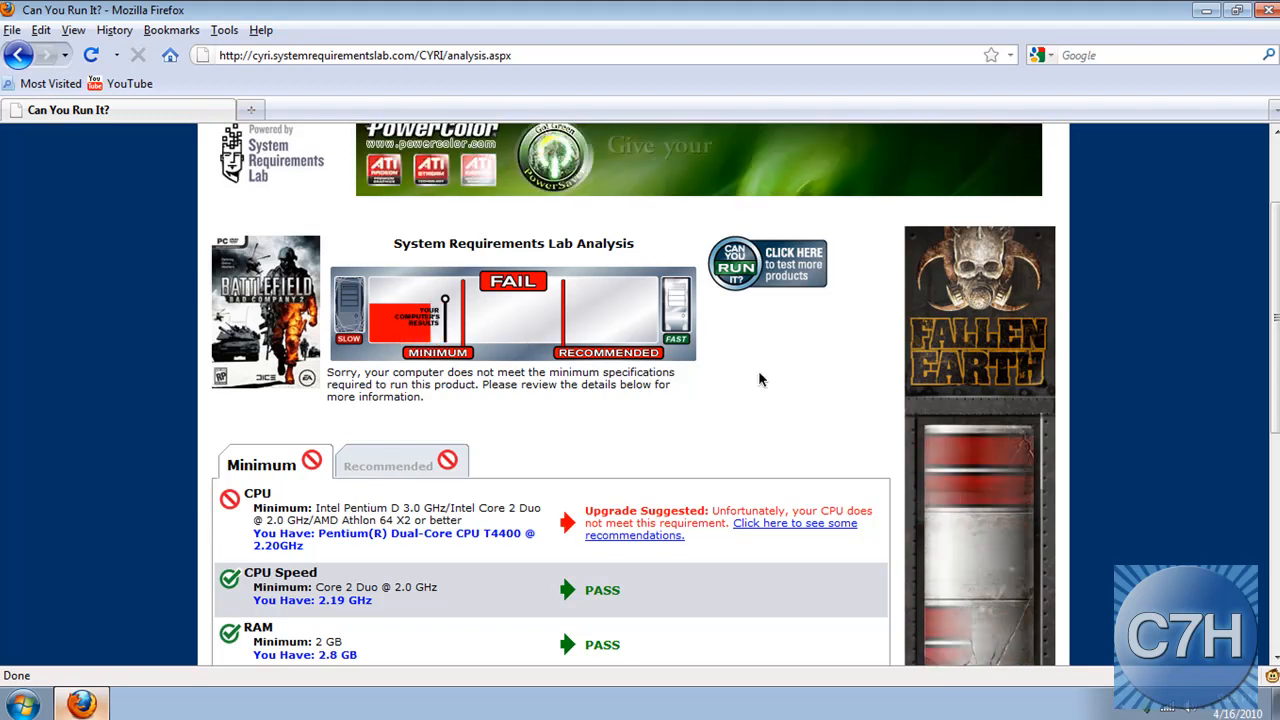
scroll(down, 3)
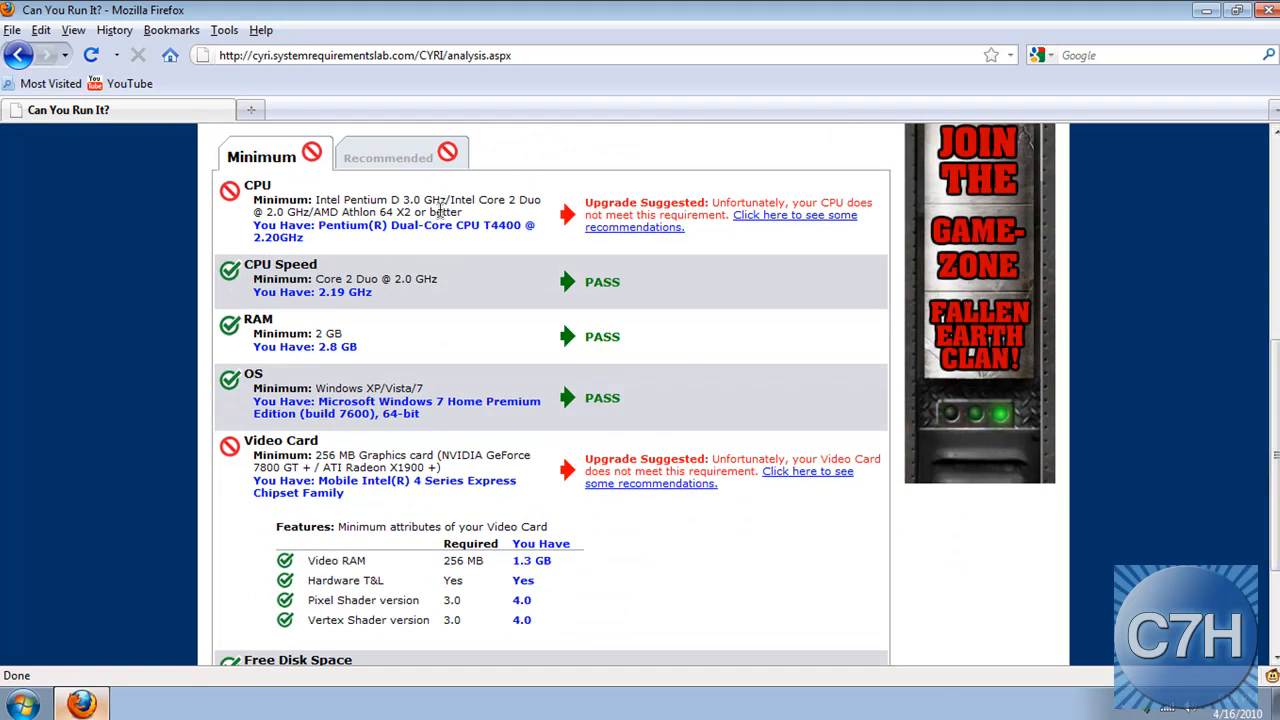
scroll(down, 3)
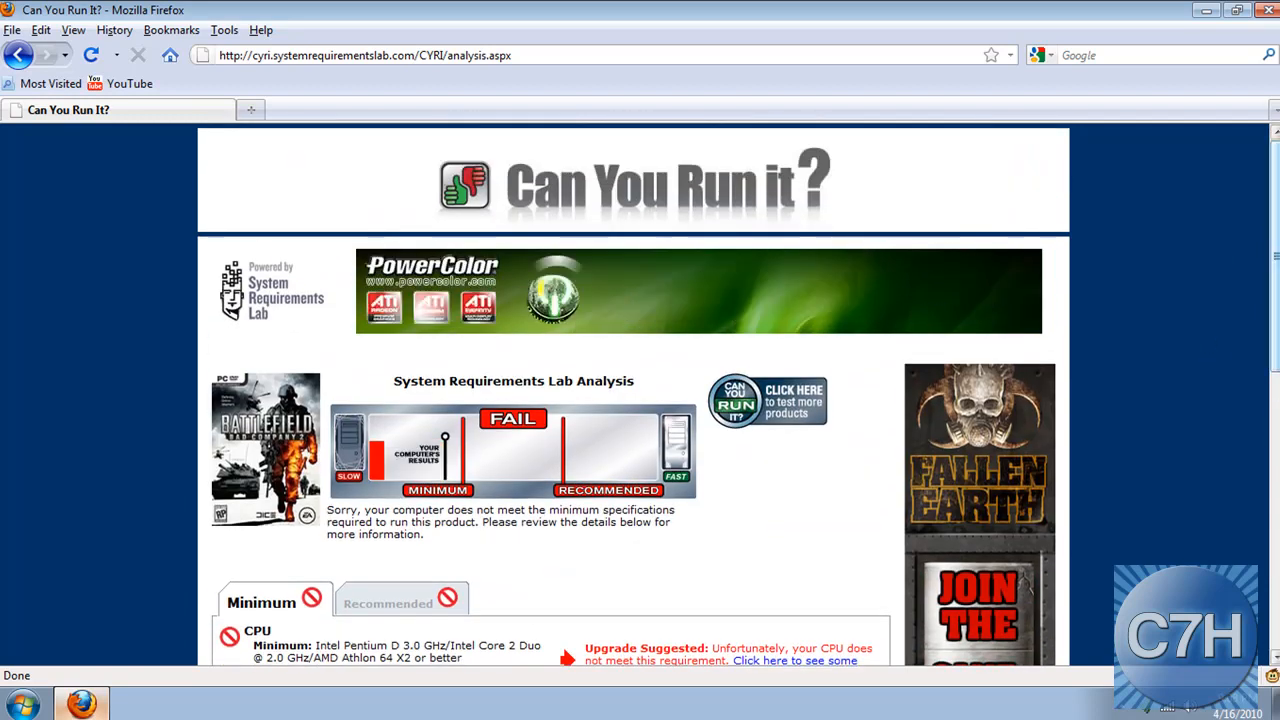
scroll(down, 3)
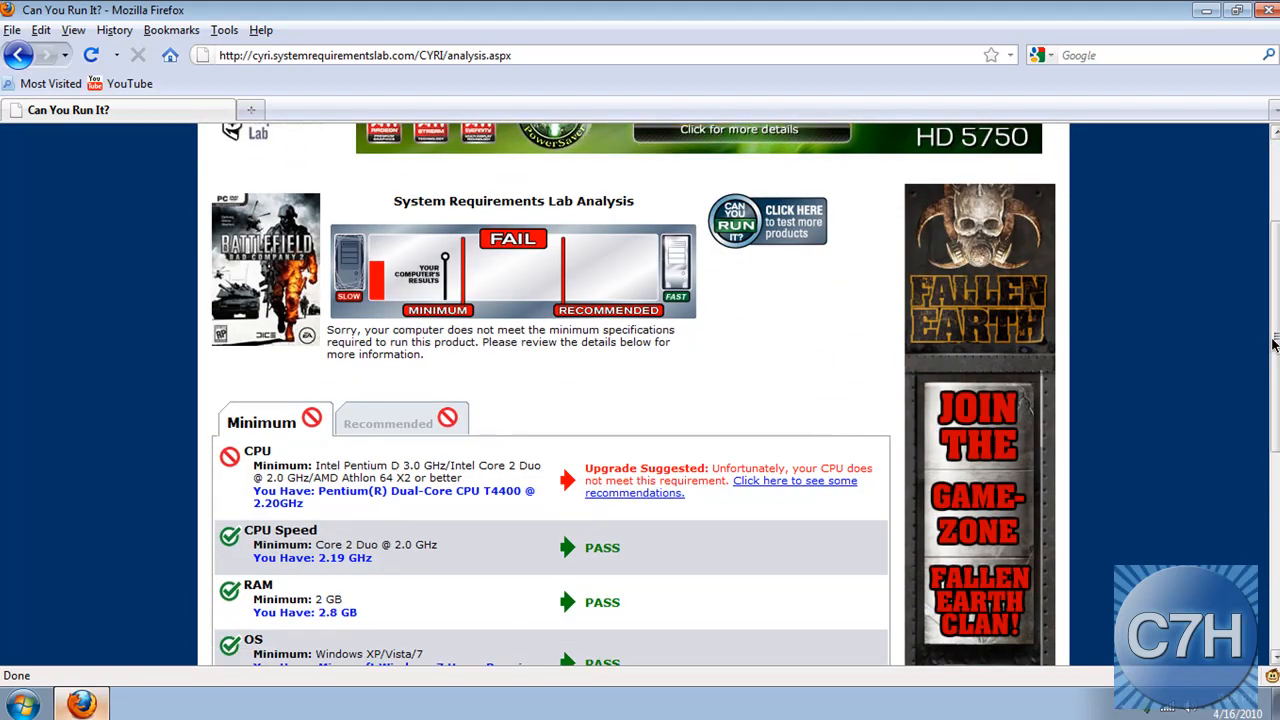
scroll(down, 3)
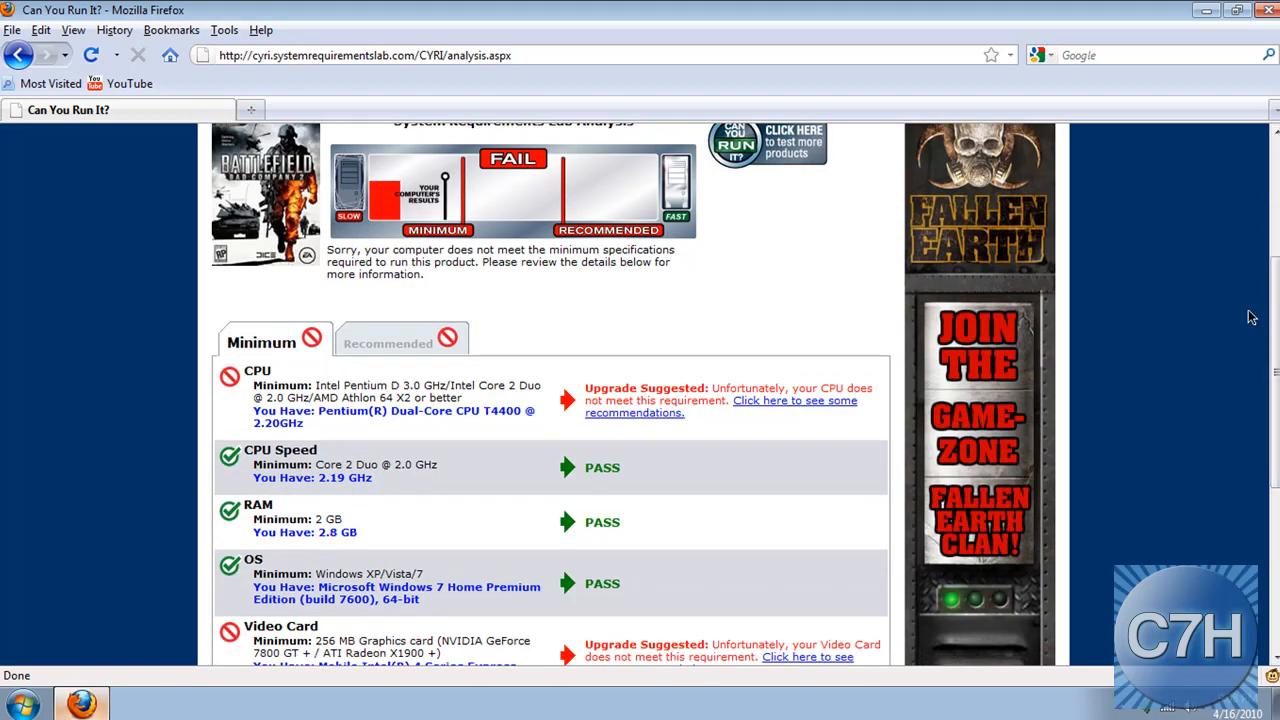
scroll(down, 3)
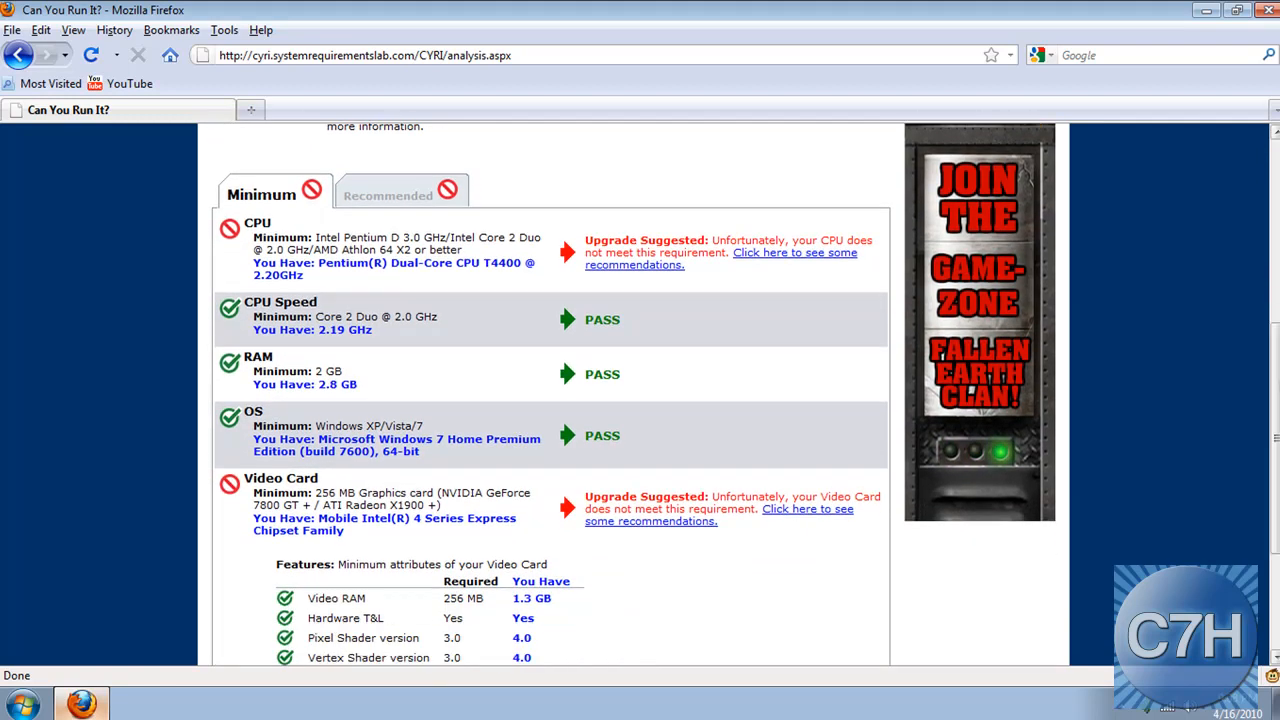
scroll(down, 3)
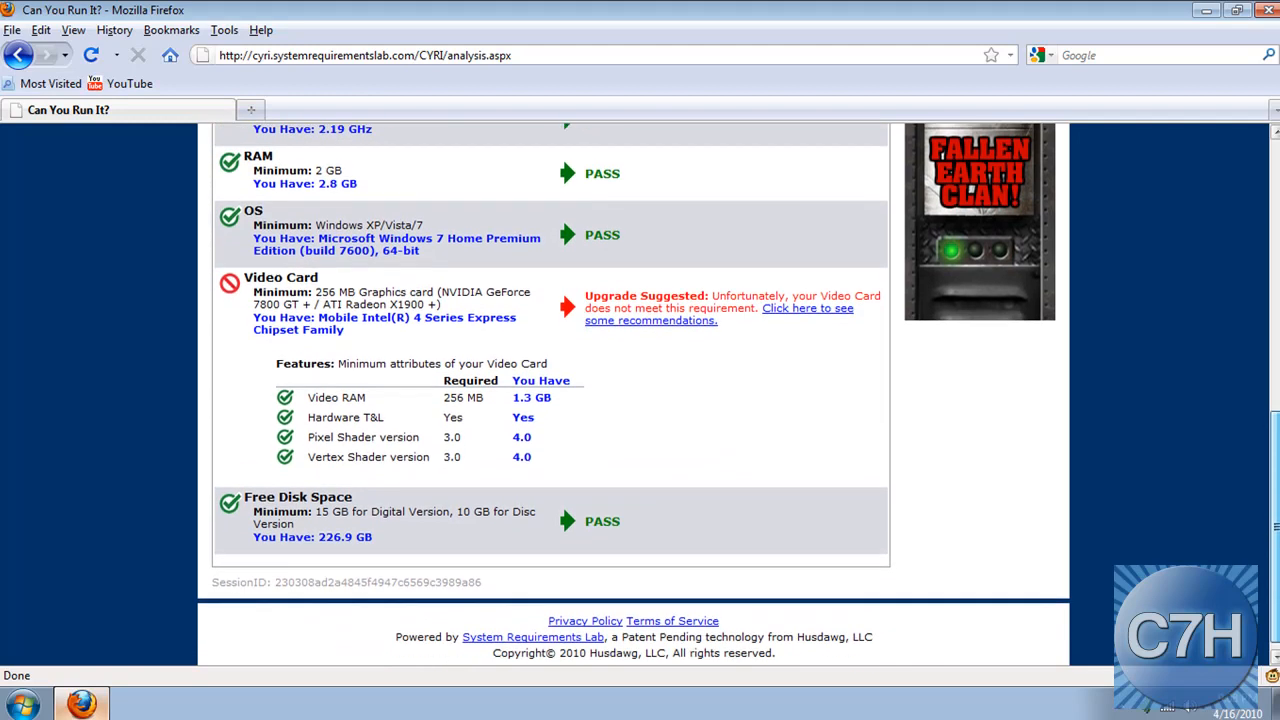
scroll(down, 3)
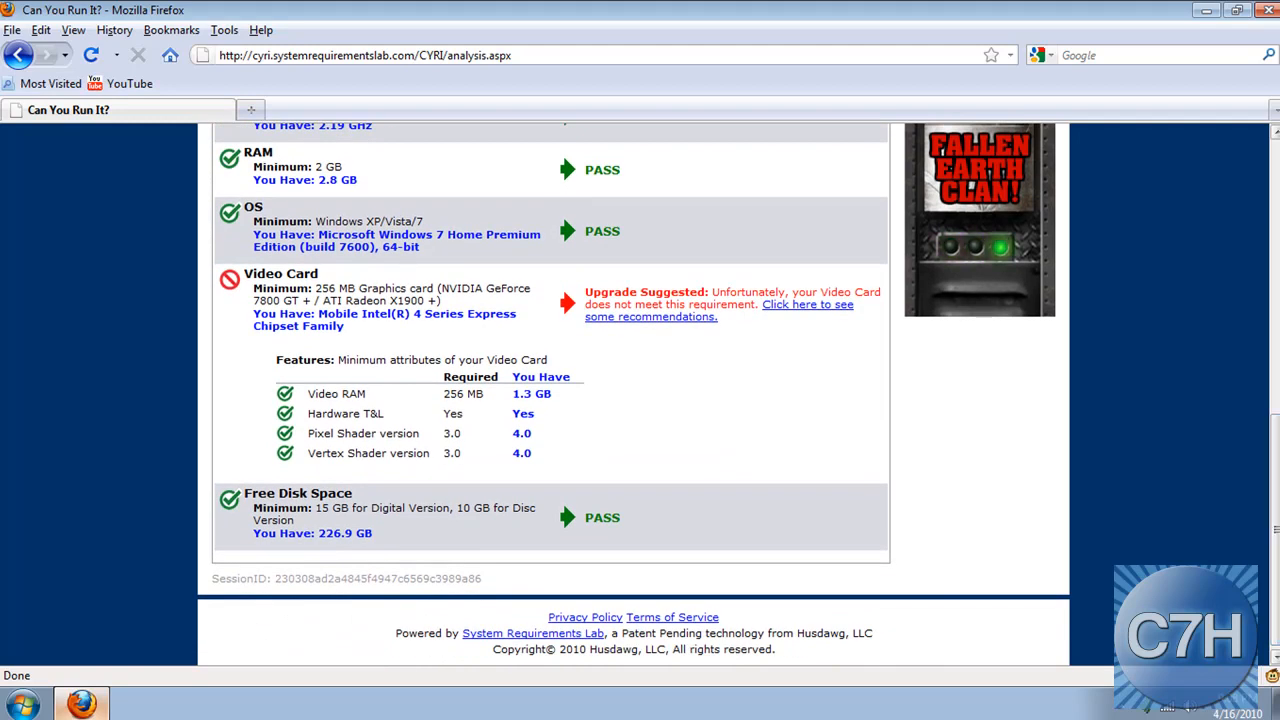